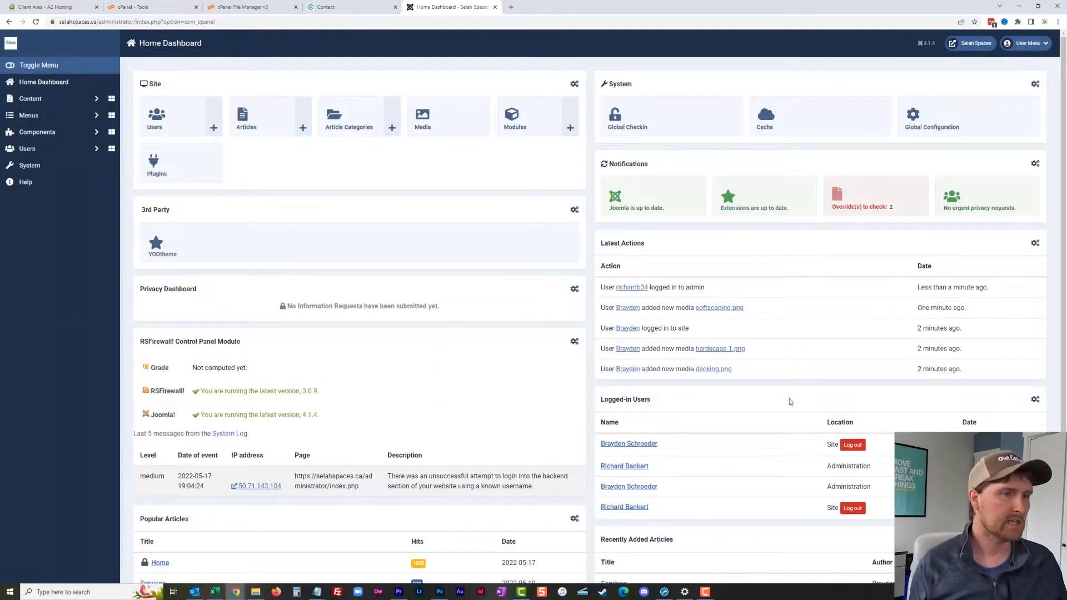
Step: Check the site's public contact page address, which still contains index.php
{"action": "left_click", "coordinate": [325, 6]}
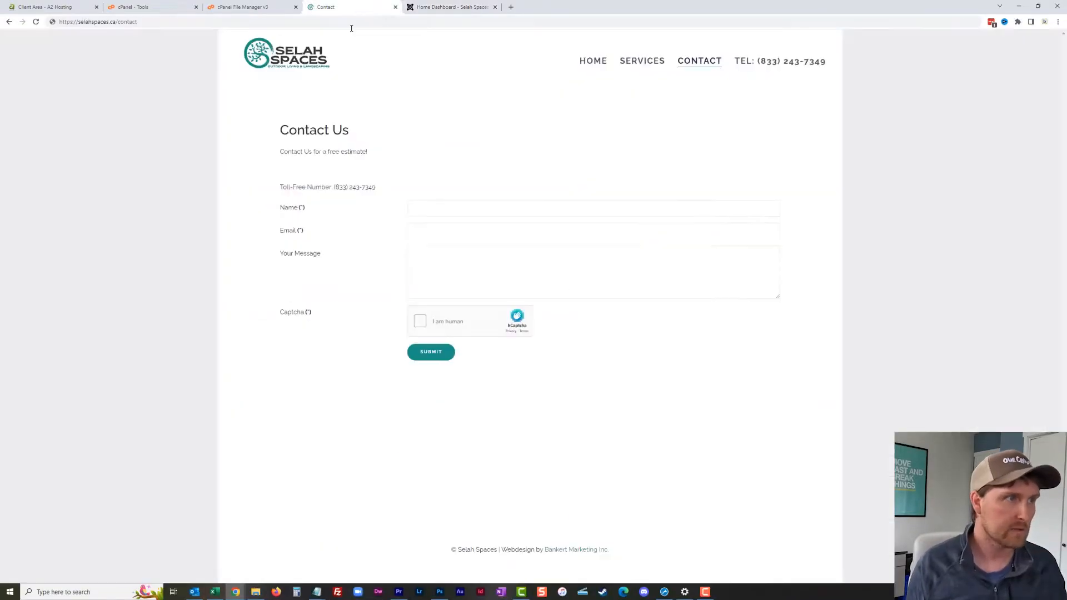
{"action": "left_click", "coordinate": [100, 22]}
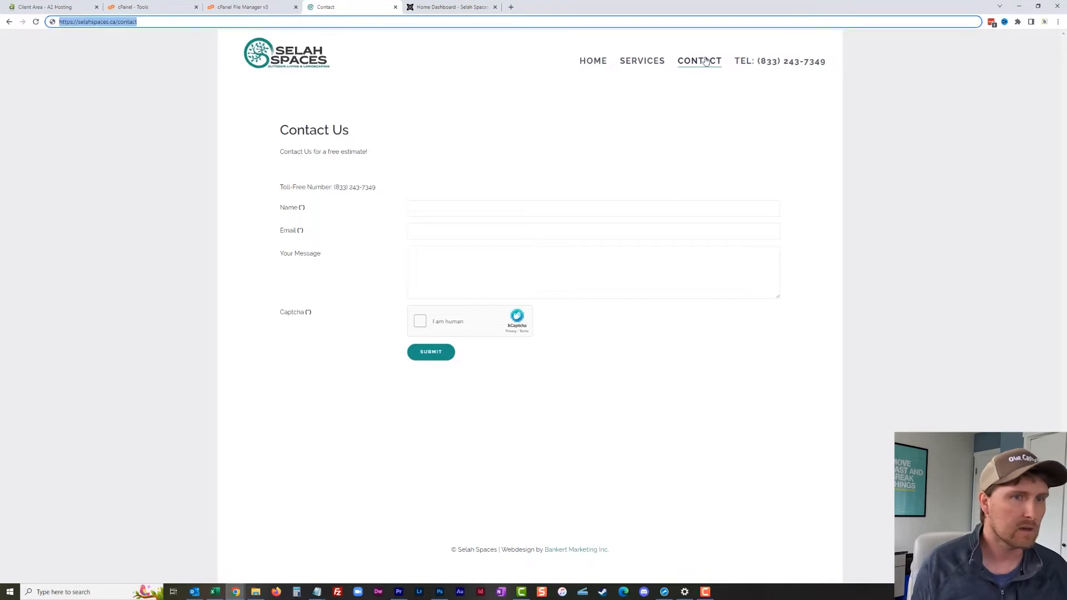
{"action": "left_click", "coordinate": [33, 22]}
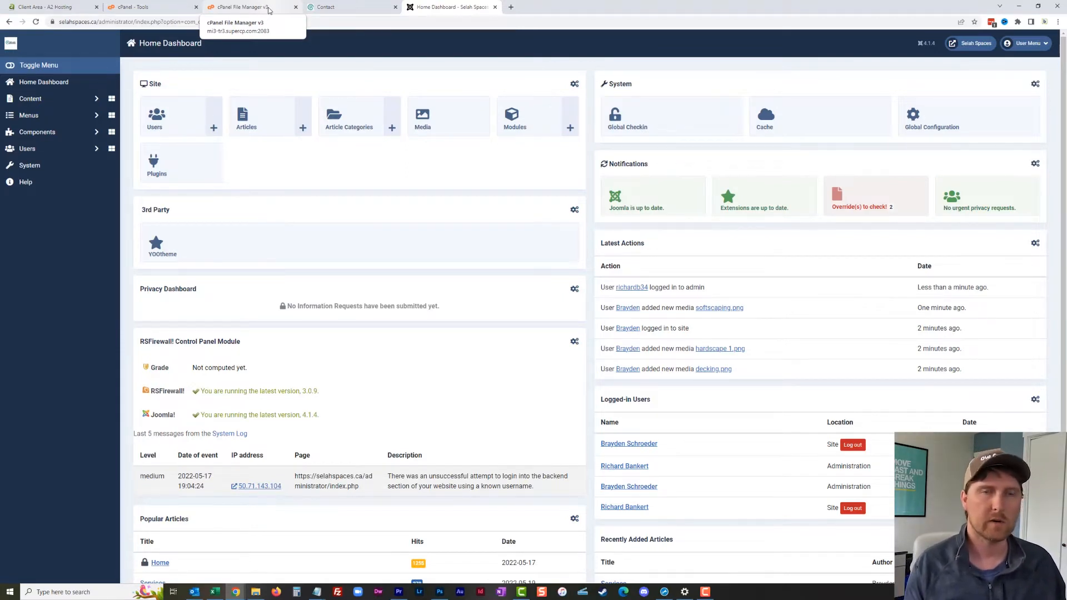
Step: Show hidden dotfiles in File Manager and start a new file in public_html
{"action": "left_click", "coordinate": [245, 6]}
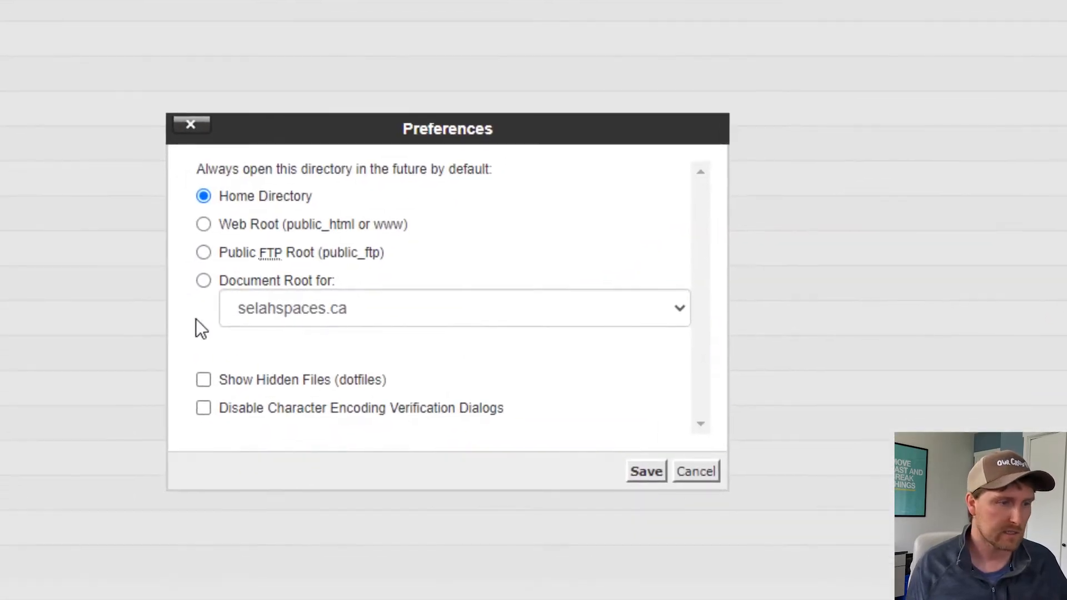
{"action": "left_click", "coordinate": [204, 380]}
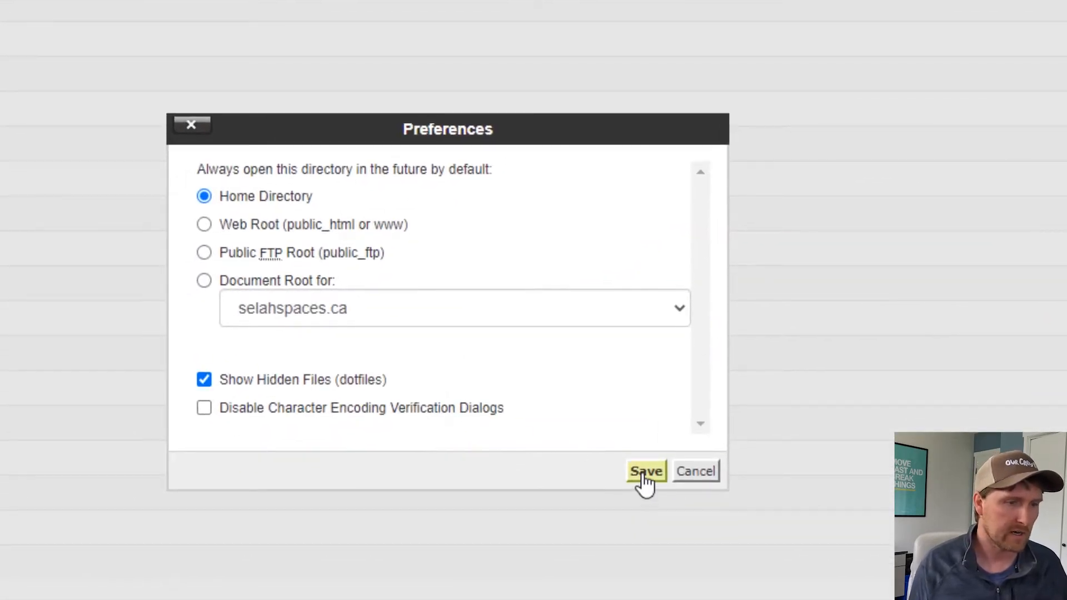
{"action": "left_click", "coordinate": [646, 472]}
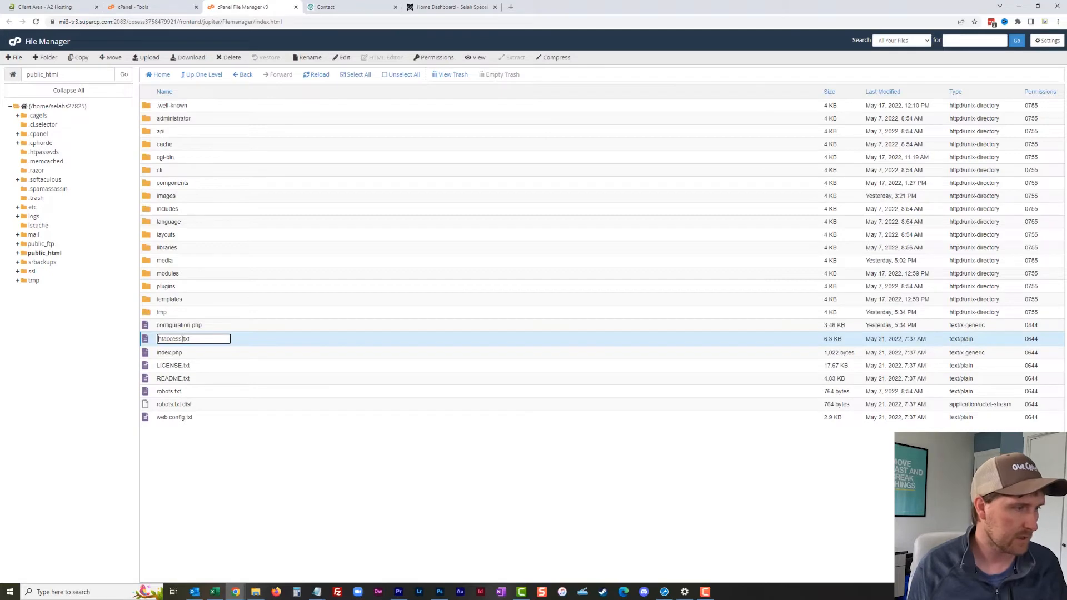
{"action": "double_click", "coordinate": [169, 338]}
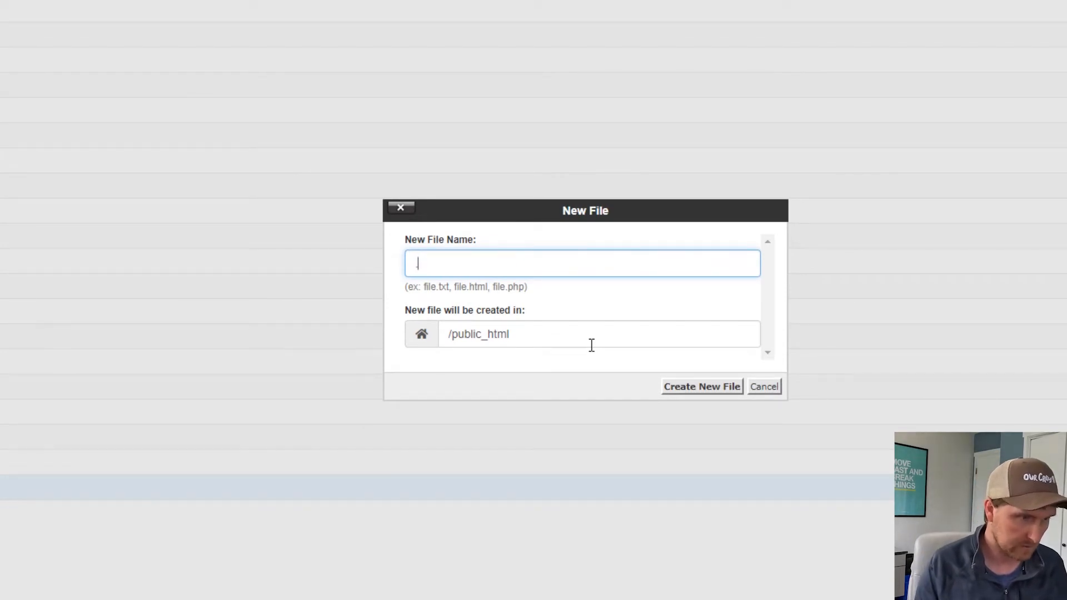
Step: Create an empty .htaccess file in public_html
{"action": "type", "text": ".htaccess"}
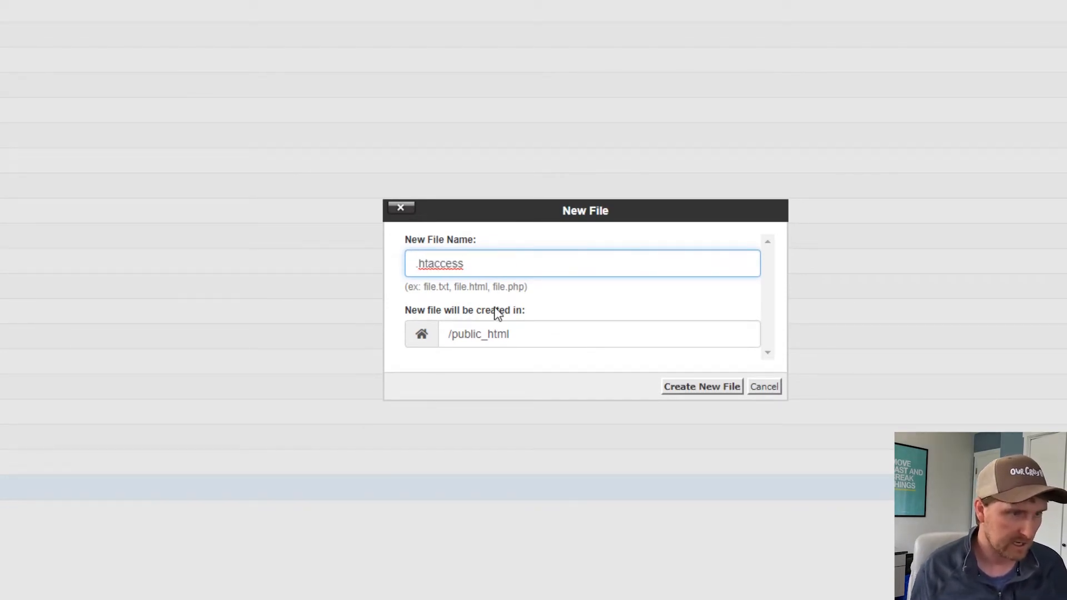
{"action": "left_click", "coordinate": [703, 387]}
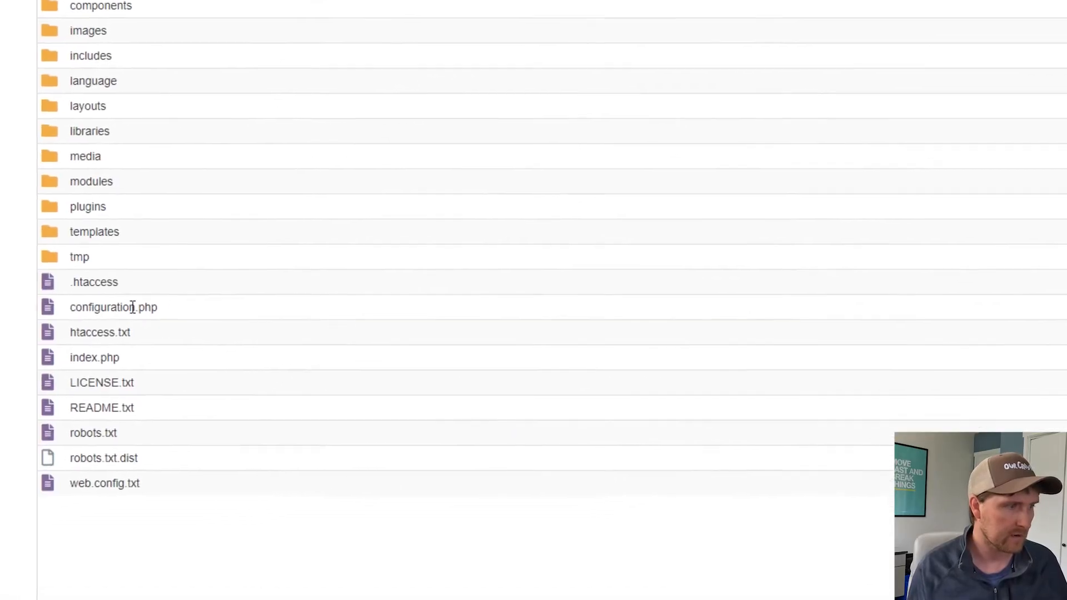
{"action": "left_click", "coordinate": [105, 282]}
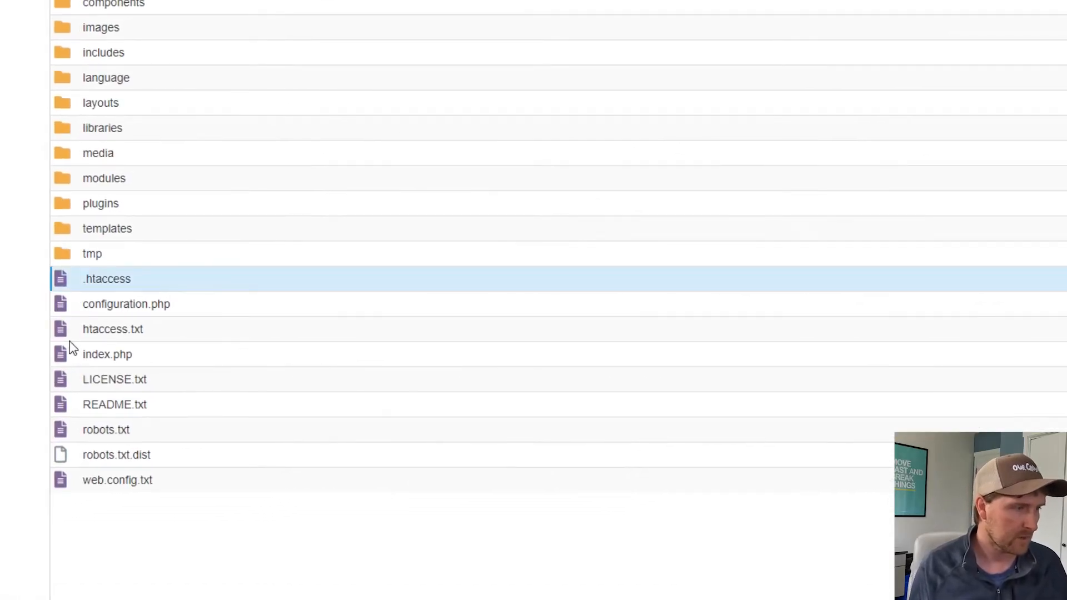
Step: Bring htaccess.txt up in the code editor in a new tab
{"action": "right_click", "coordinate": [114, 329]}
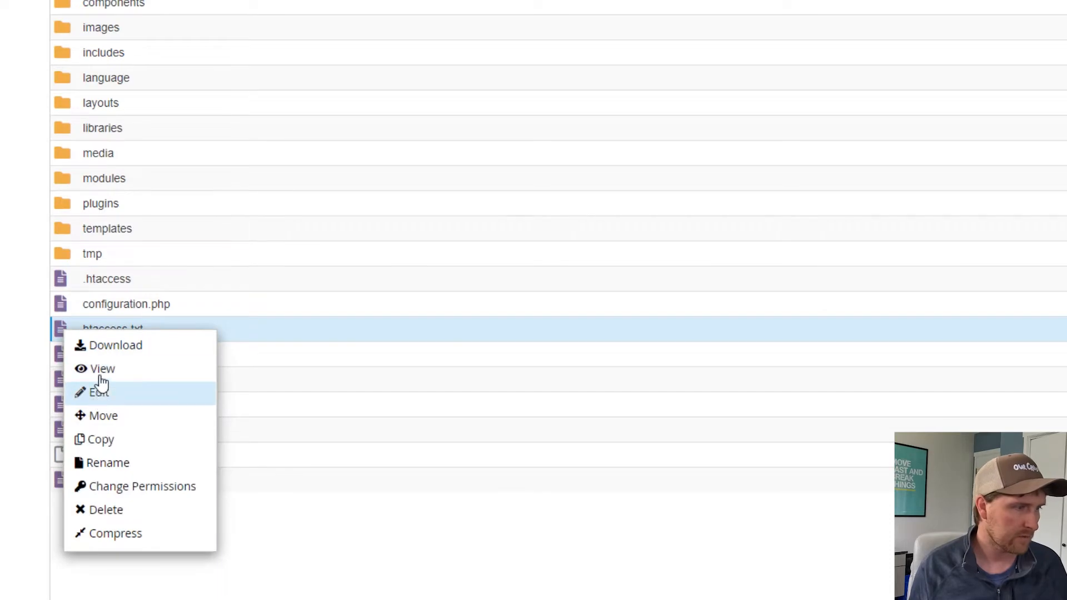
{"action": "left_click", "coordinate": [98, 392]}
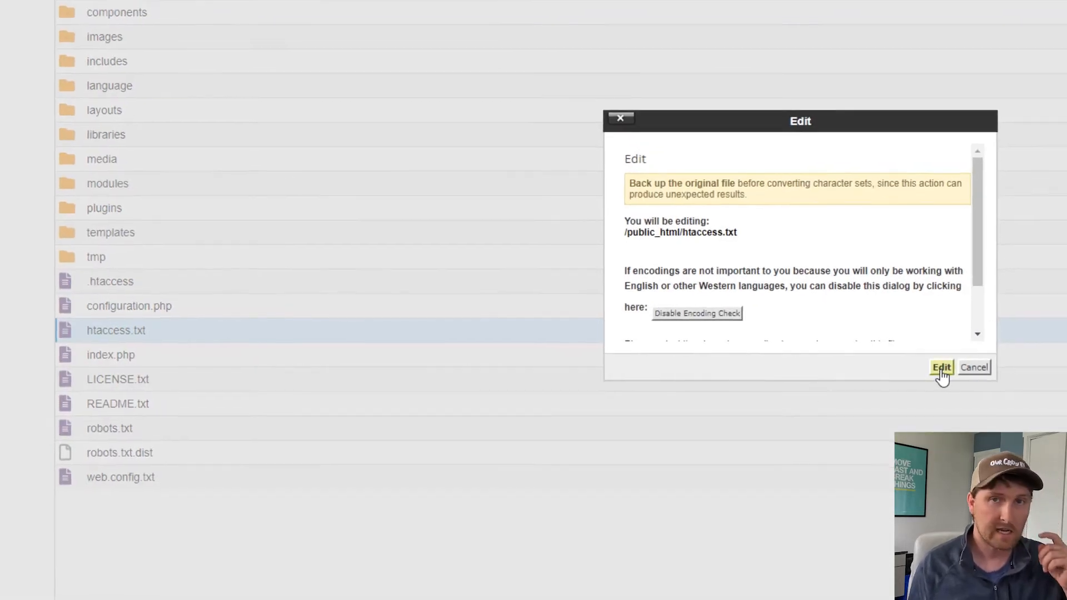
{"action": "left_click", "coordinate": [941, 367]}
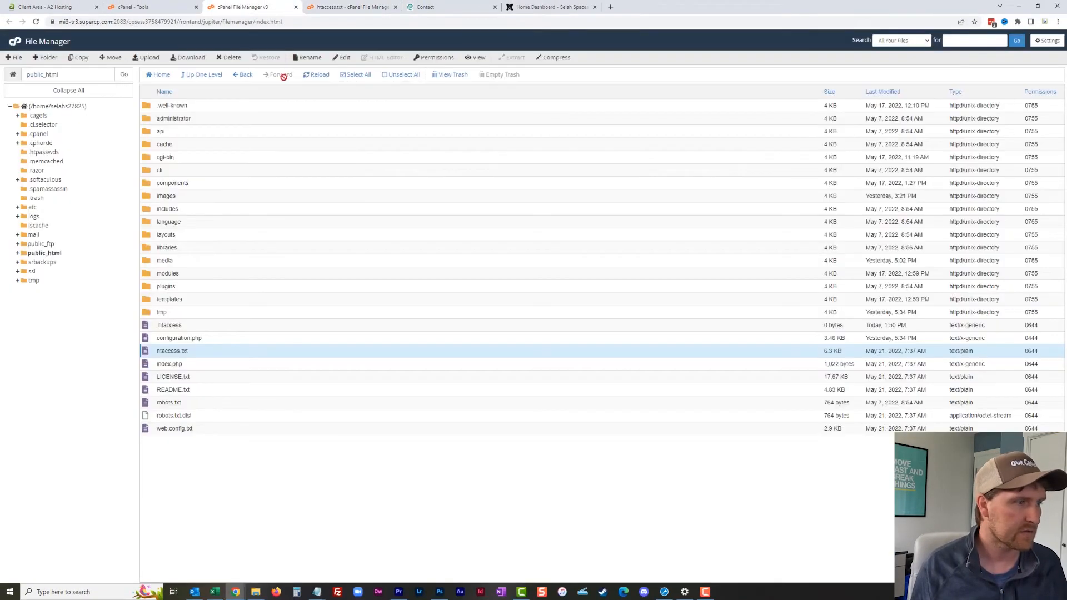
Step: Bring .htaccess up in the editor for Joomla's rewrite rules, then return to the admin dashboard
{"action": "right_click", "coordinate": [169, 325]}
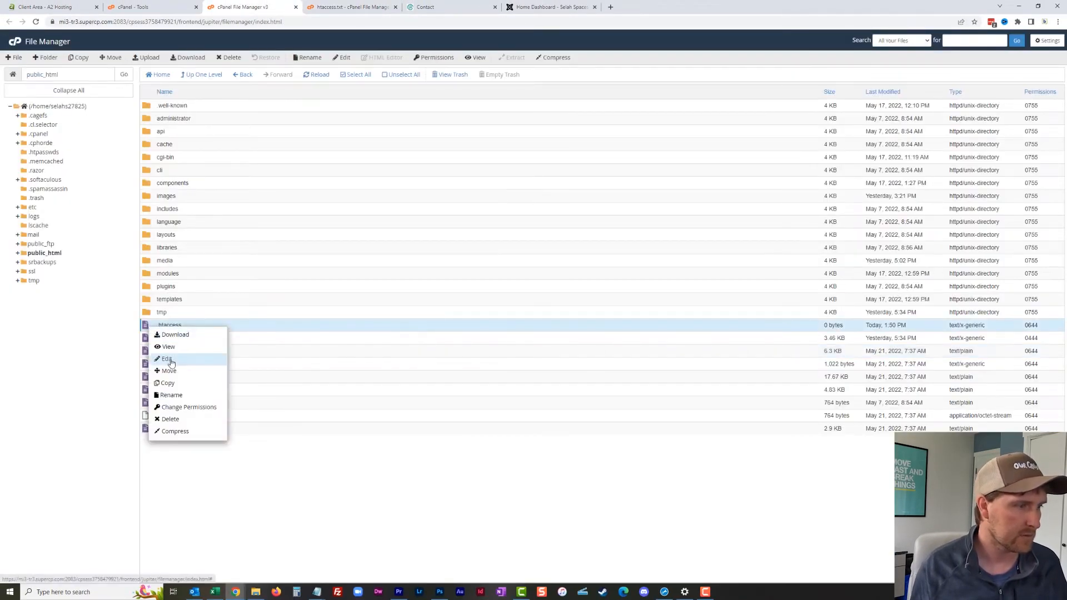
{"action": "left_click", "coordinate": [165, 358]}
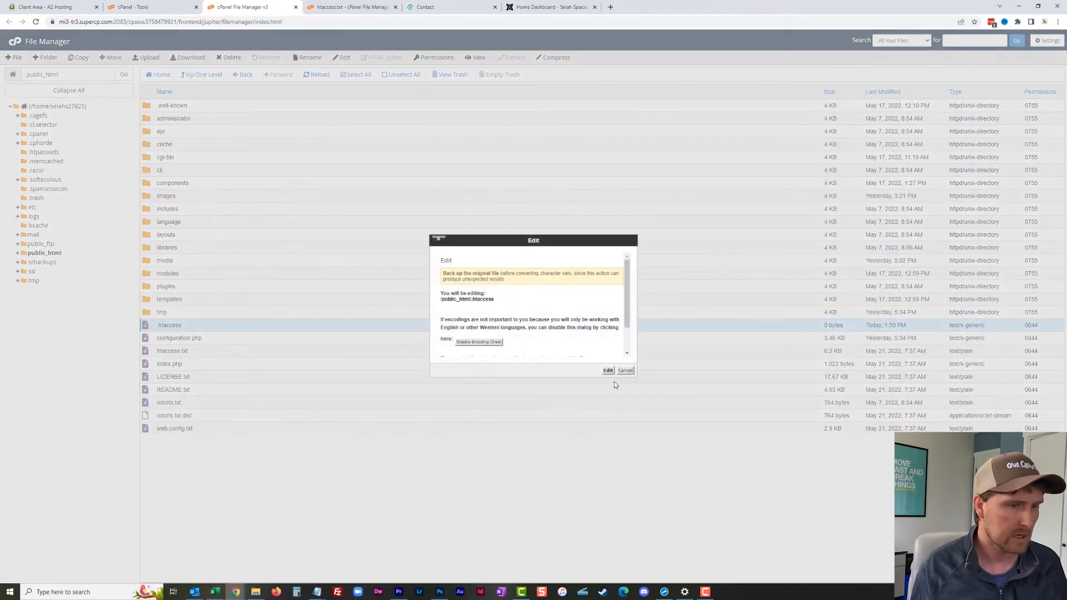
{"action": "left_click", "coordinate": [607, 370]}
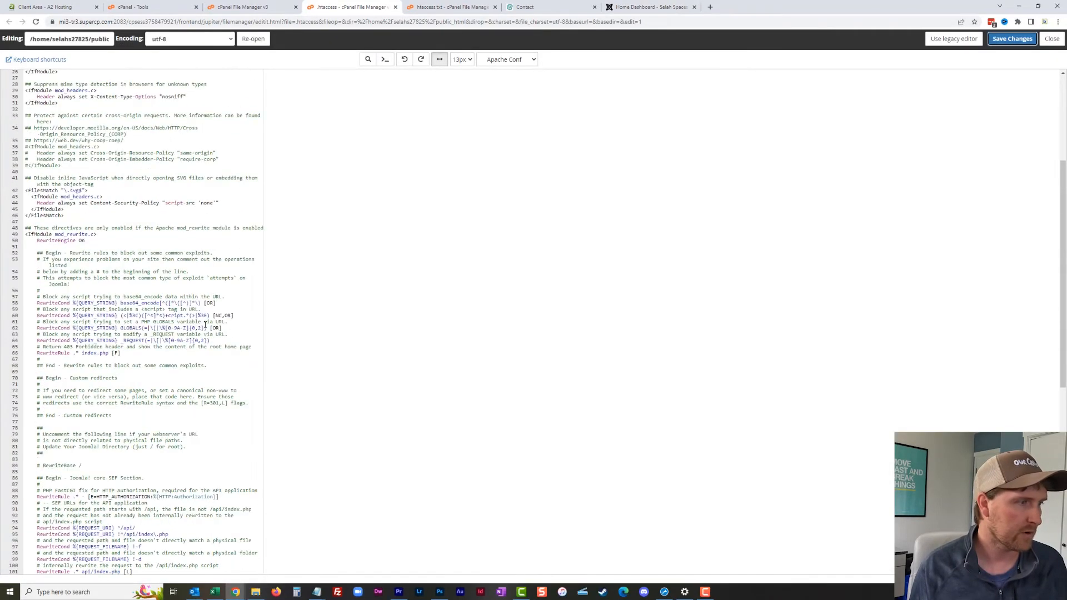
{"action": "left_click", "coordinate": [649, 7]}
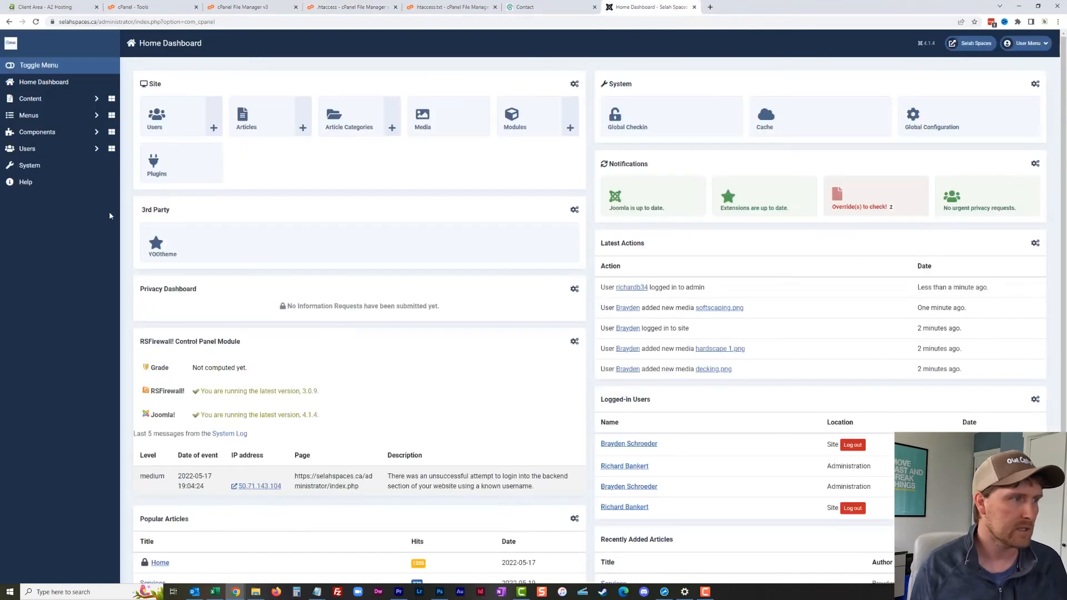
Step: Turn on Use URL Rewriting in Global Configuration's SEO settings and save
{"action": "left_click", "coordinate": [30, 165]}
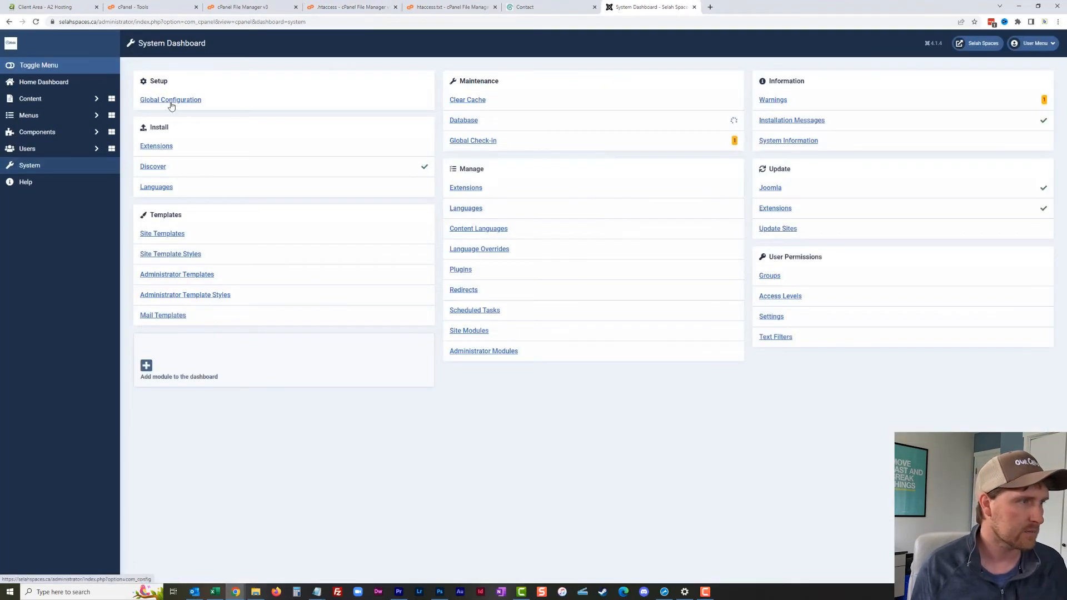
{"action": "left_click", "coordinate": [170, 100]}
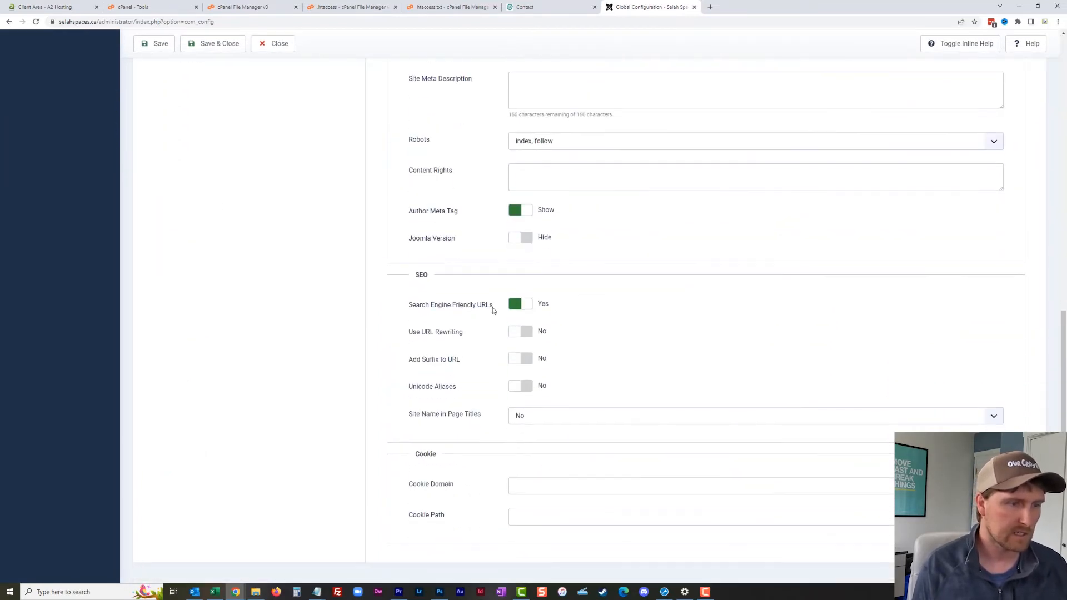
{"action": "mouse_move", "coordinate": [402, 341]}
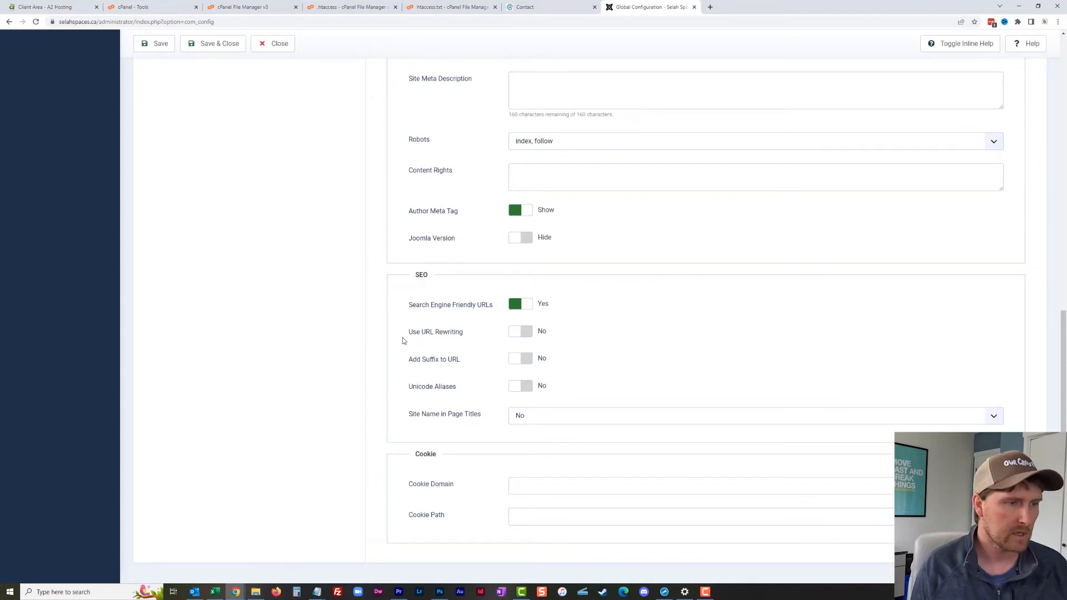
{"action": "double_click", "coordinate": [434, 331]}
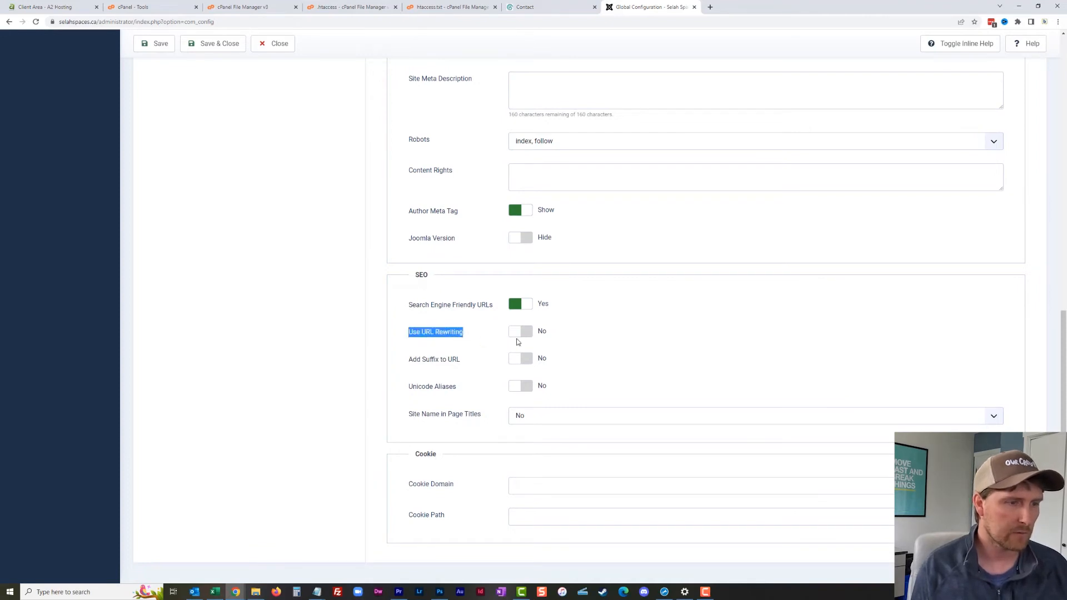
{"action": "left_click", "coordinate": [520, 332]}
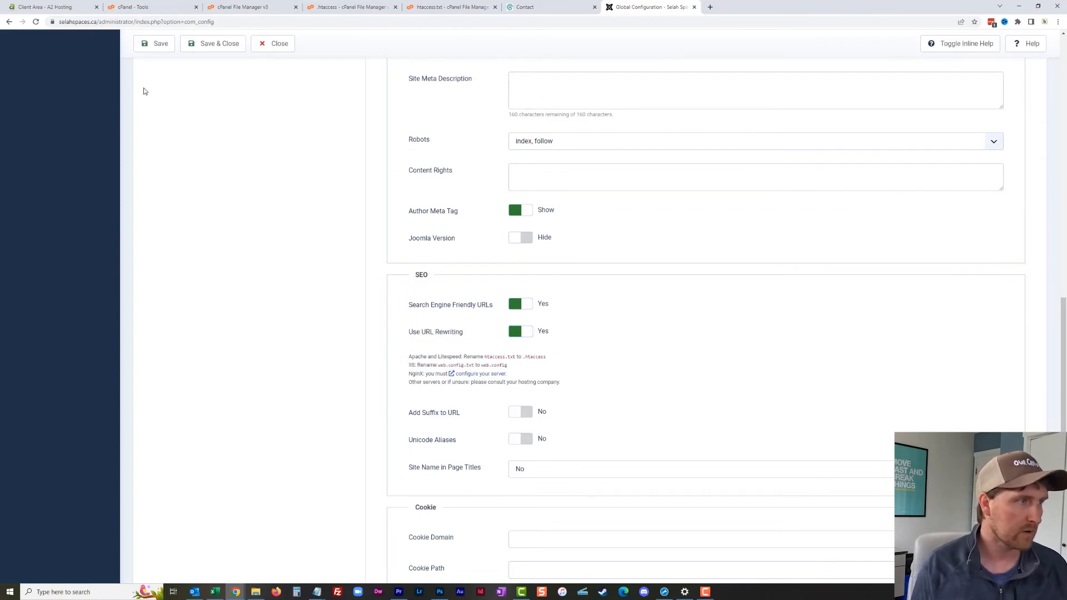
{"action": "left_click", "coordinate": [155, 44]}
{"action": "type", "text": "https://selahspaces.ca/"}
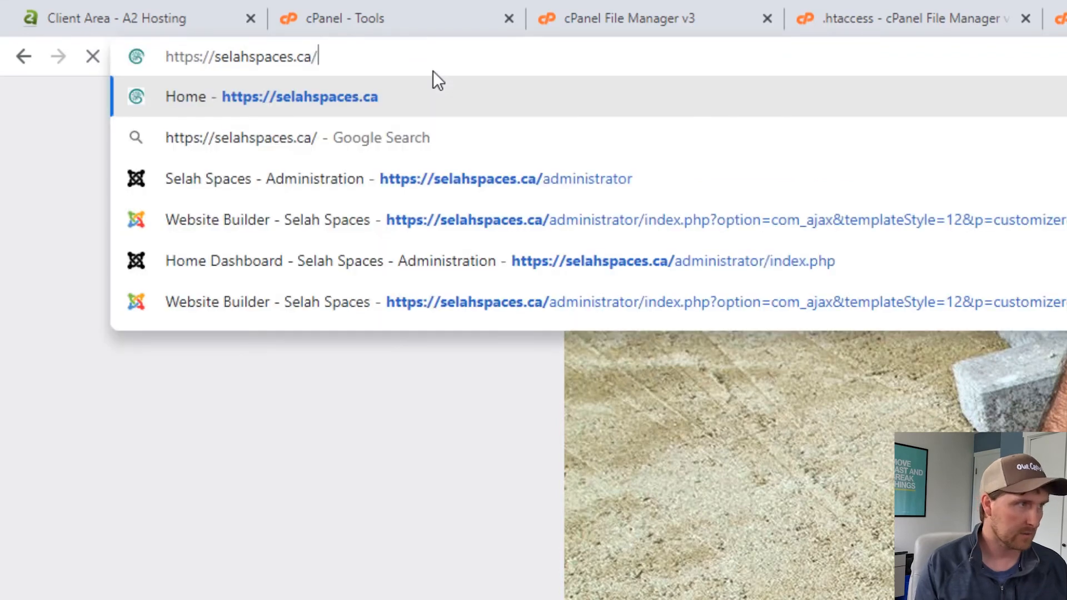
{"action": "key", "text": "Enter"}
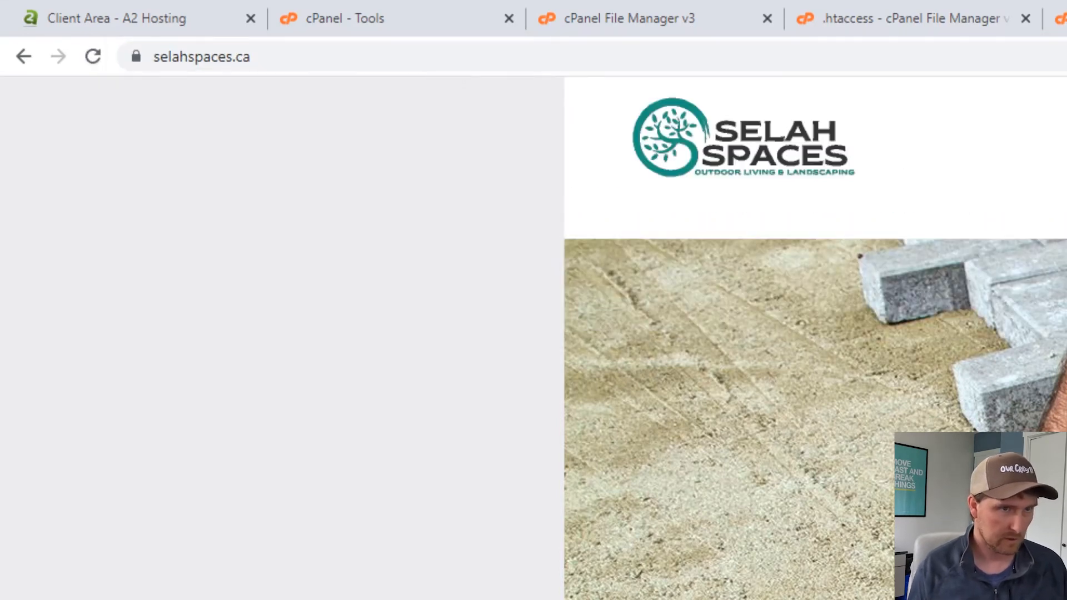